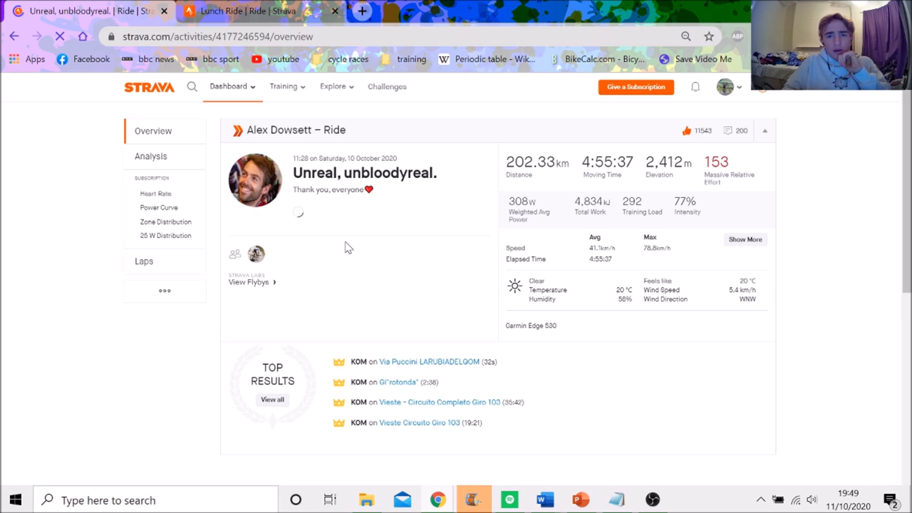
# Reveal the extra ride stats: heart rate, cadence, power and calories via Show More
pyautogui.click(745, 240)
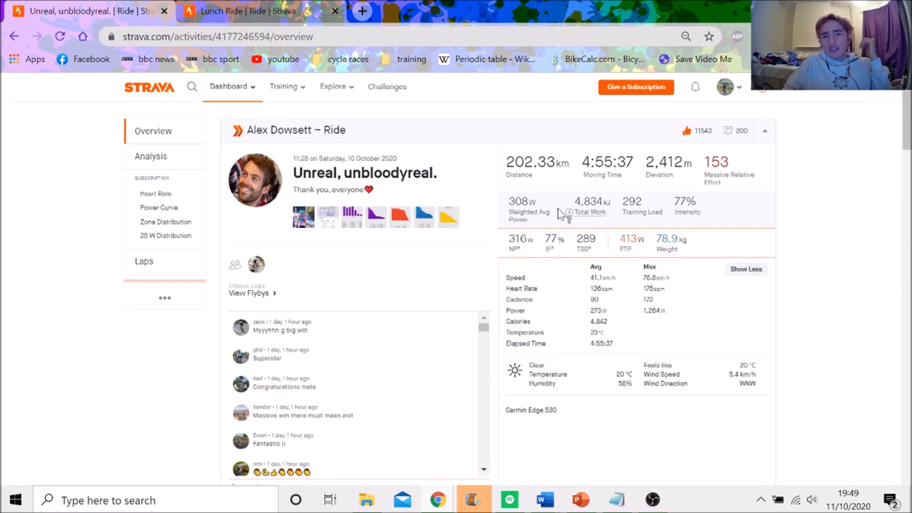
pyautogui.moveTo(587, 171)
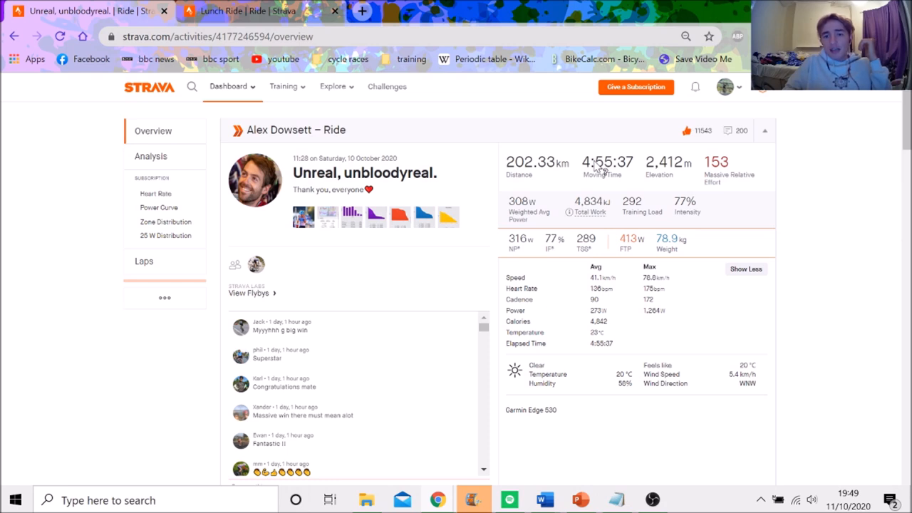
pyautogui.moveTo(573, 221)
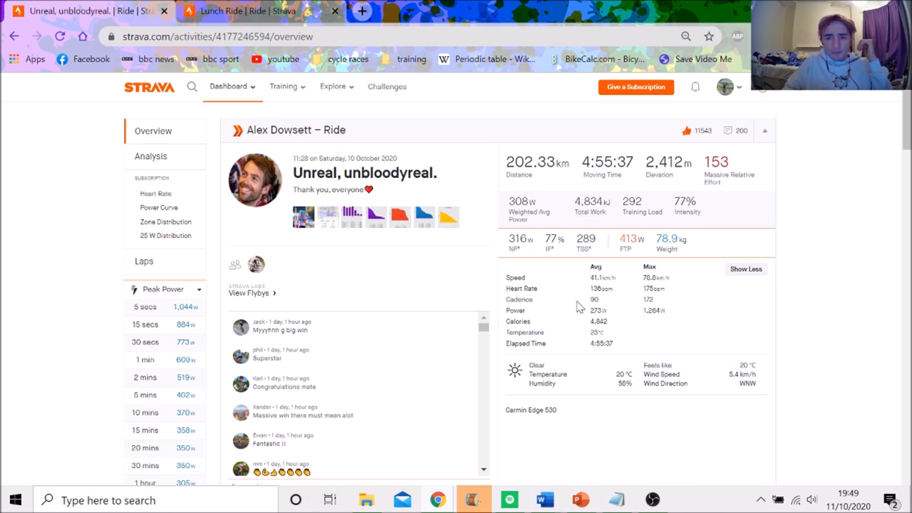
pyautogui.moveTo(615, 315)
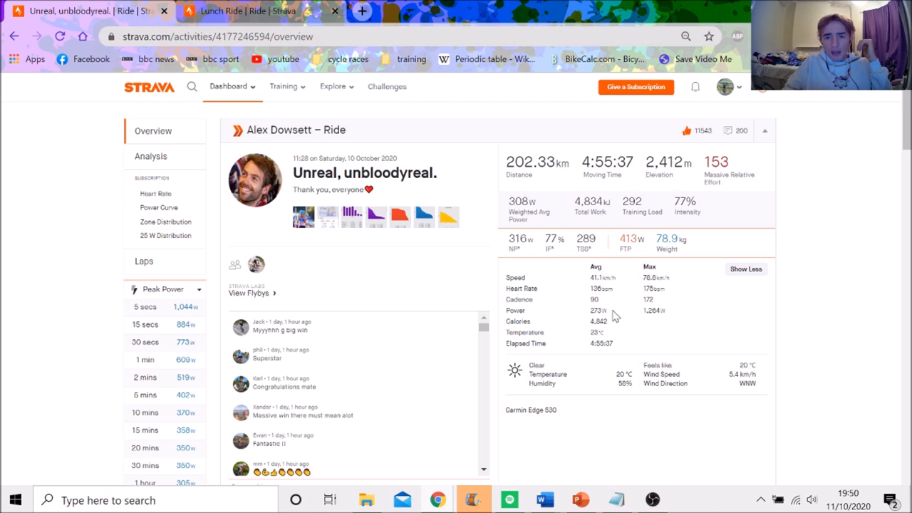
pyautogui.moveTo(597, 321)
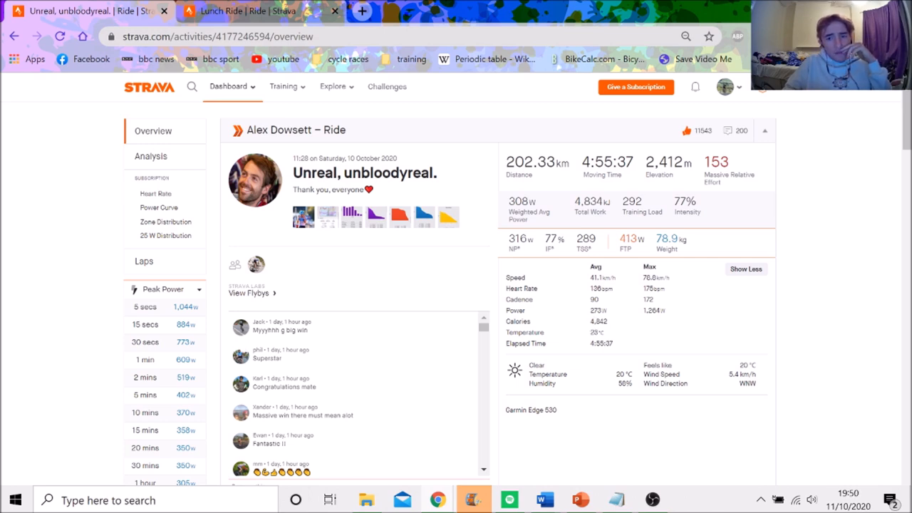
pyautogui.moveTo(383, 251)
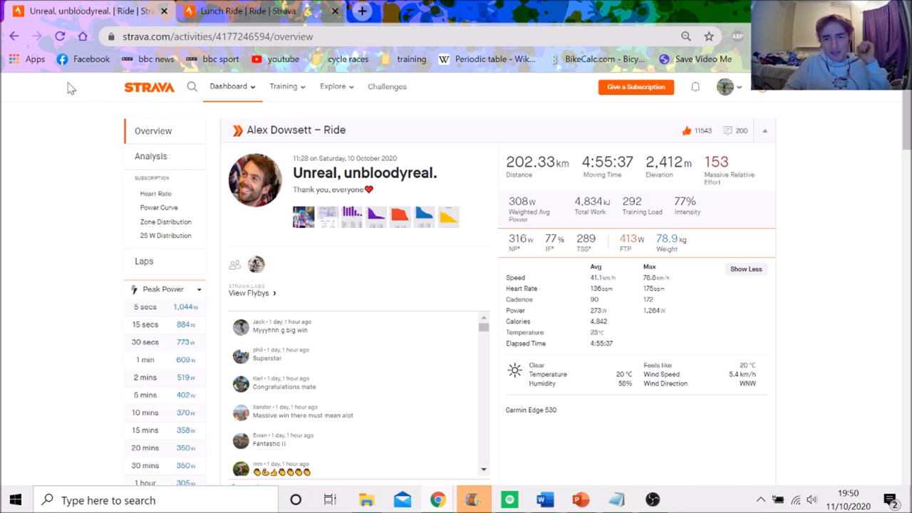
pyautogui.moveTo(162, 169)
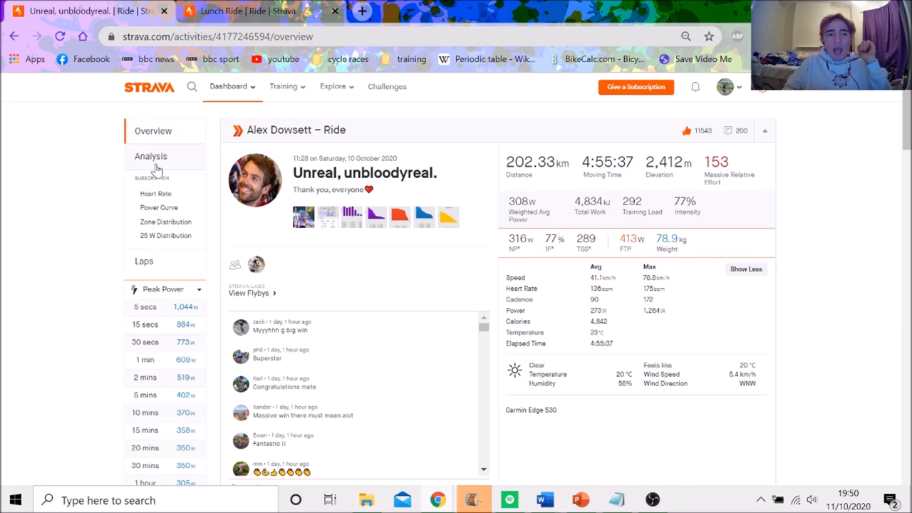
# Switch to the Analysis page, check an early stretch and the 1 min peak power popup, then dismiss it
pyautogui.click(151, 156)
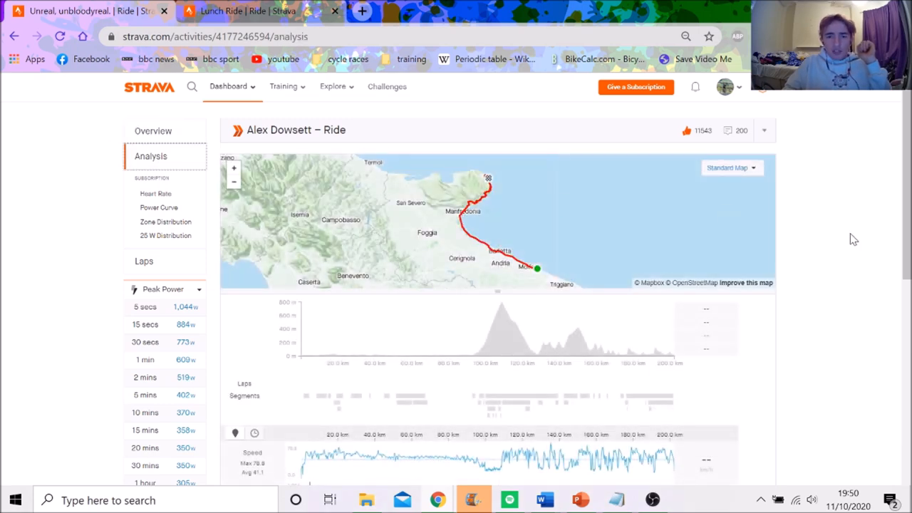
pyautogui.scroll(-3)
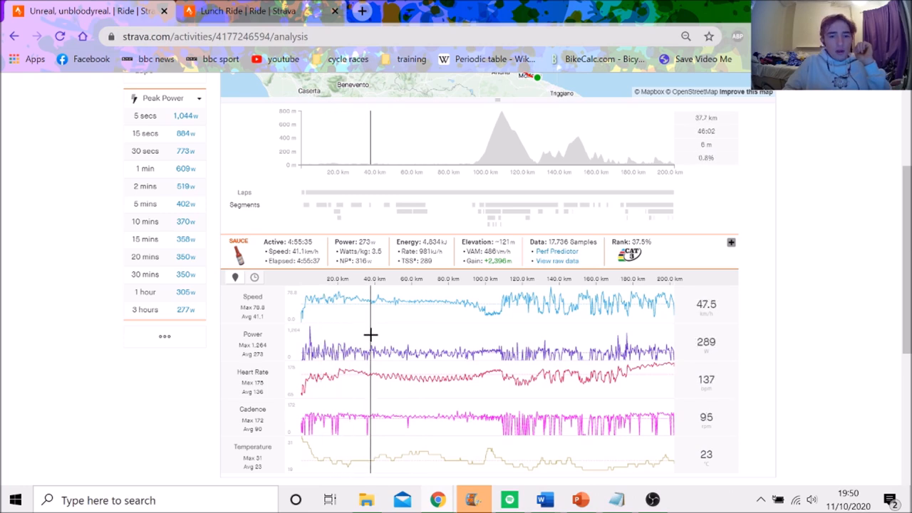
pyautogui.moveTo(371, 331); pyautogui.dragTo(339, 331)
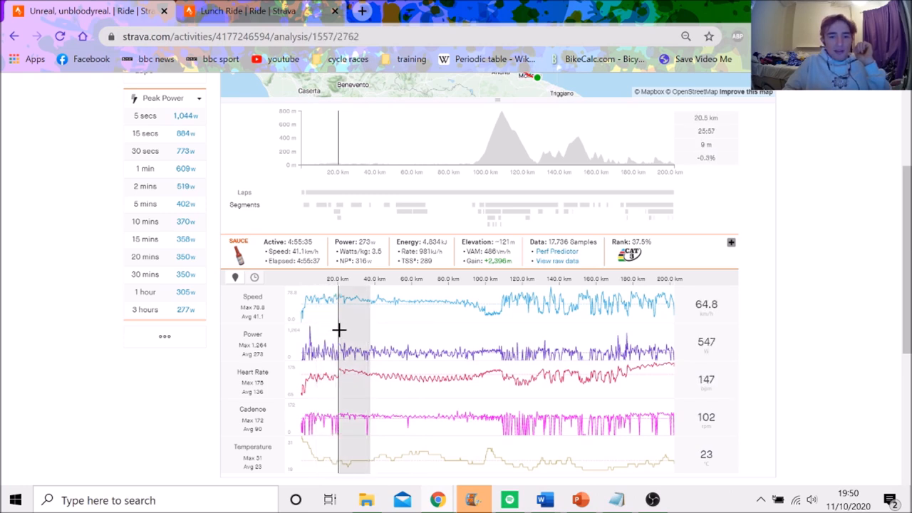
pyautogui.moveTo(339, 331); pyautogui.dragTo(367, 330)
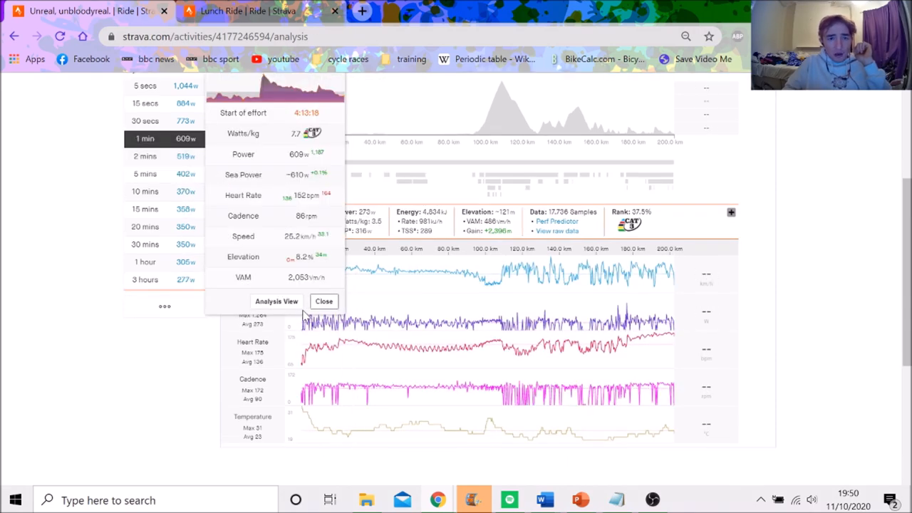
pyautogui.click(323, 302)
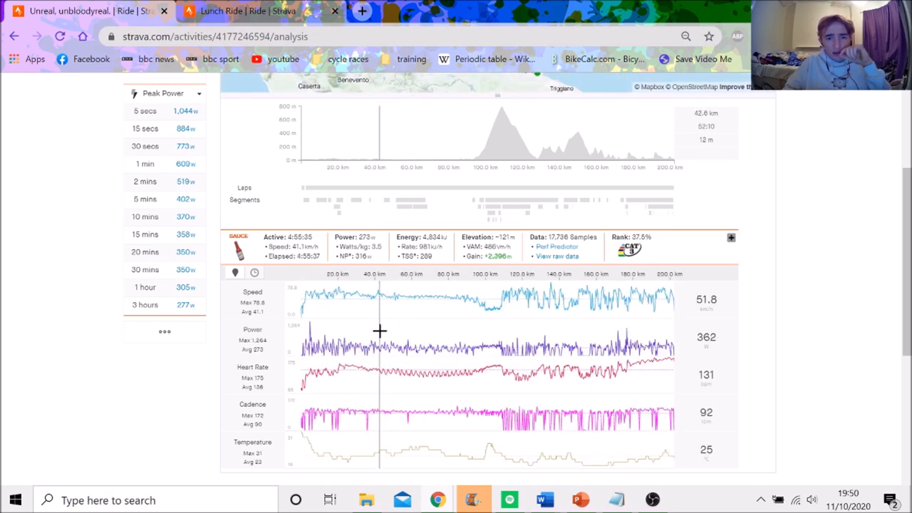
pyautogui.moveTo(382, 132); pyautogui.dragTo(470, 131)
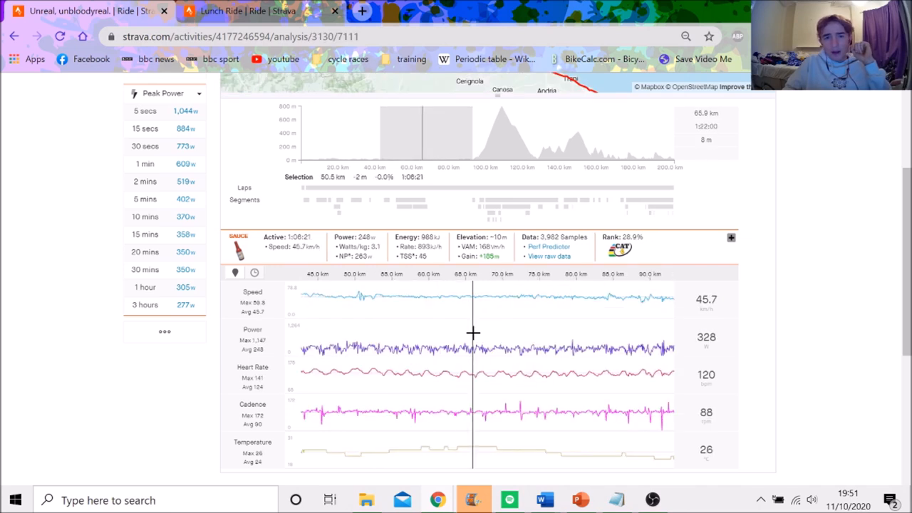
pyautogui.moveTo(470, 331)
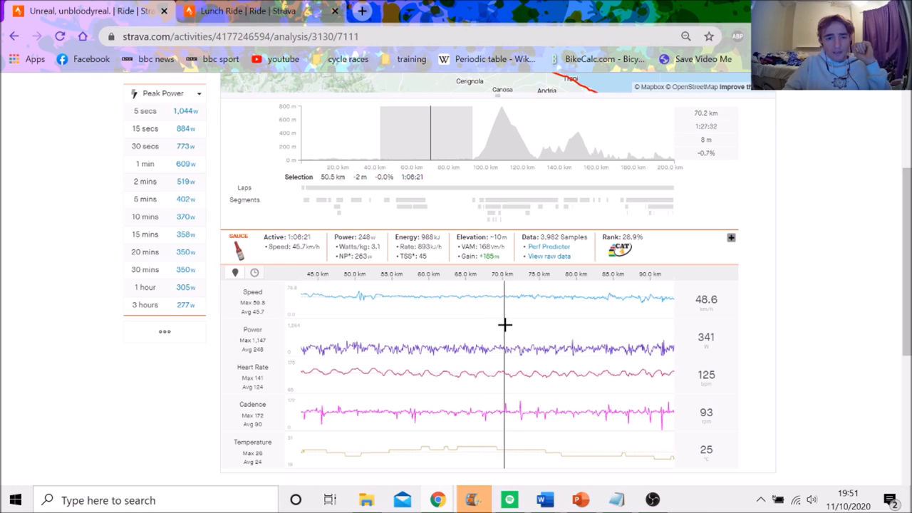
pyautogui.moveTo(379, 265)
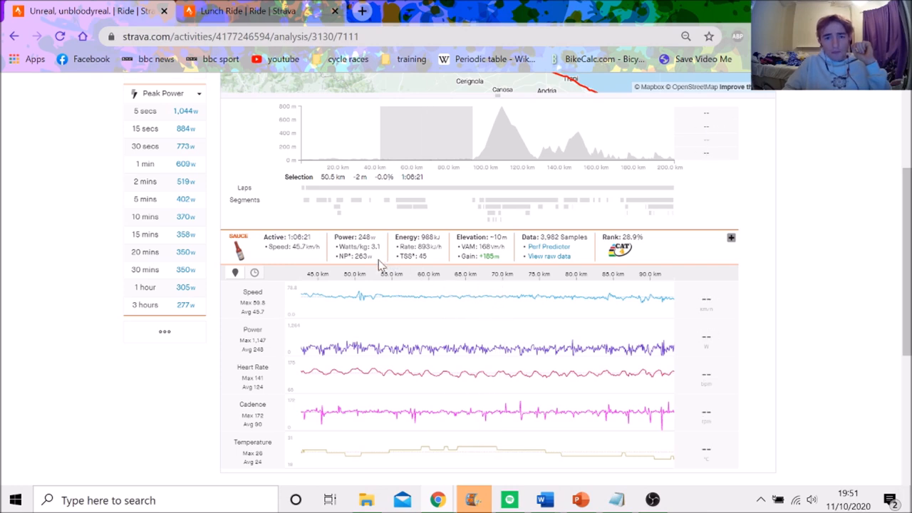
pyautogui.moveTo(556, 373)
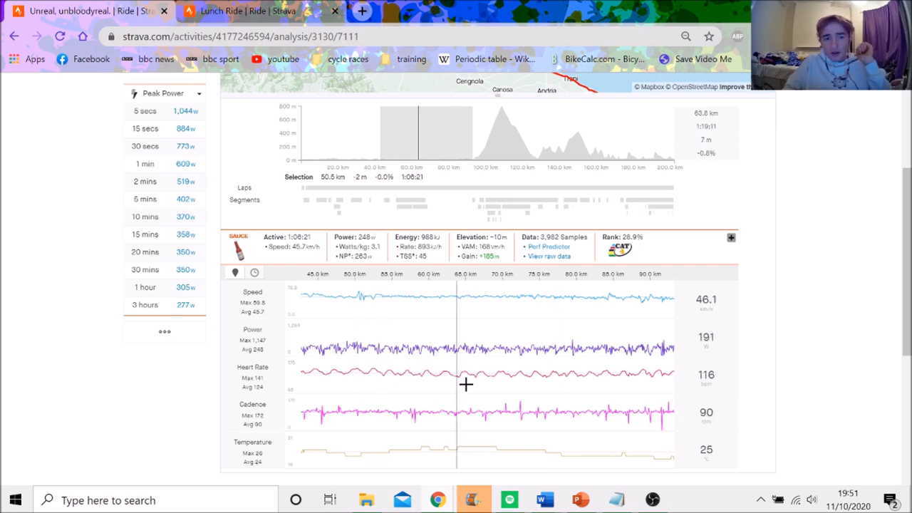
pyautogui.moveTo(274, 339)
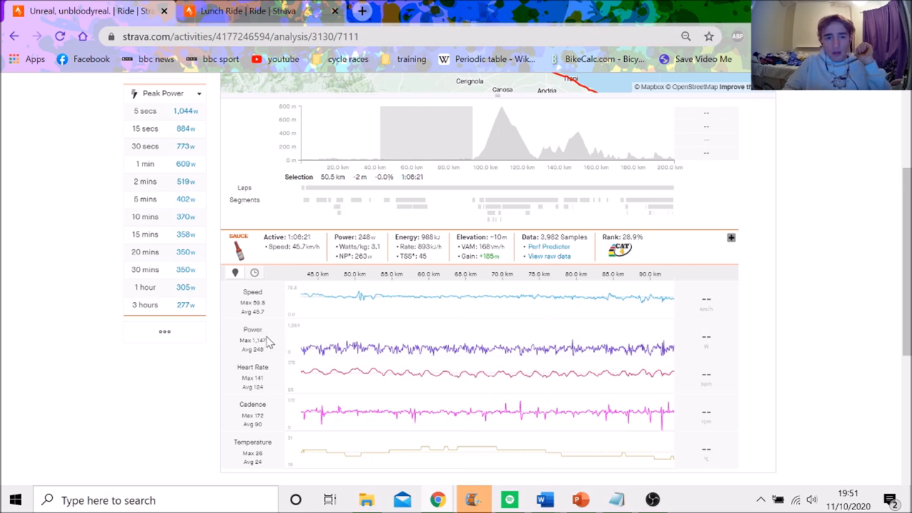
pyautogui.moveTo(429, 373)
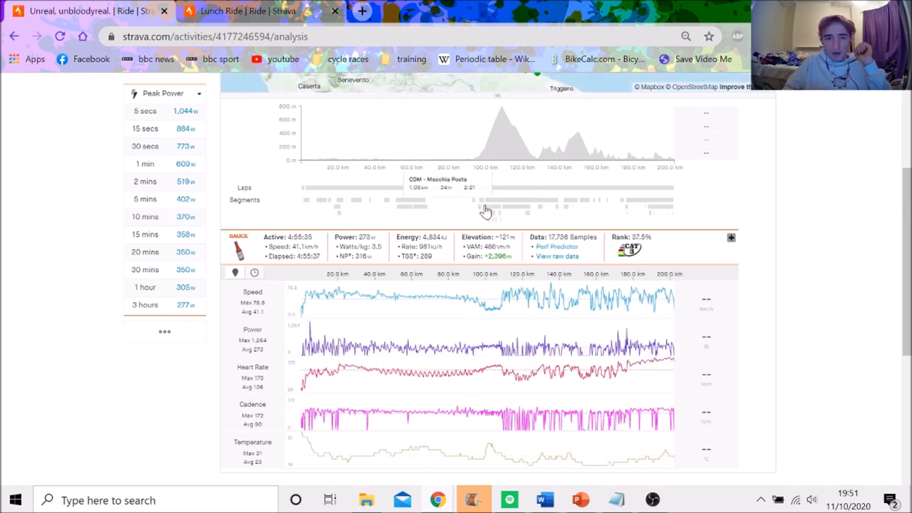
# Zoom the charts to the Madonna delle Grazie climb segment and inspect its traces
pyautogui.click(492, 211)
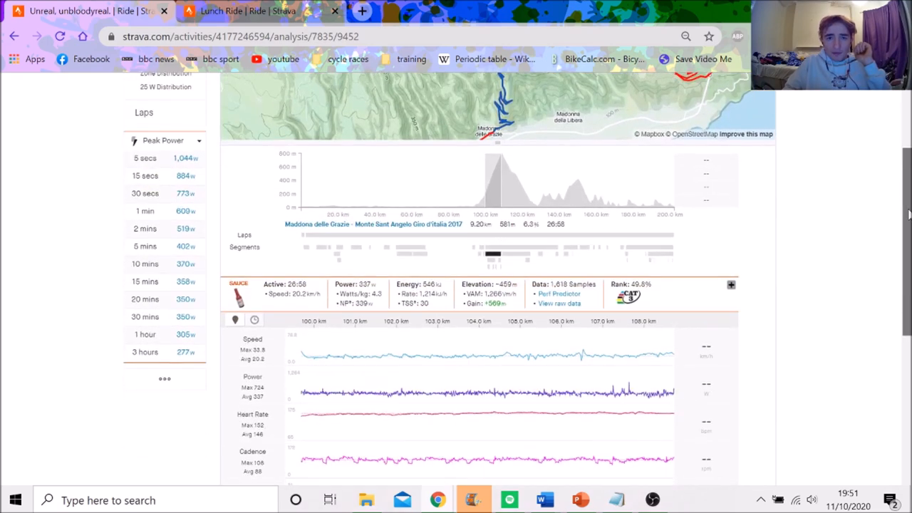
pyautogui.scroll(-3)
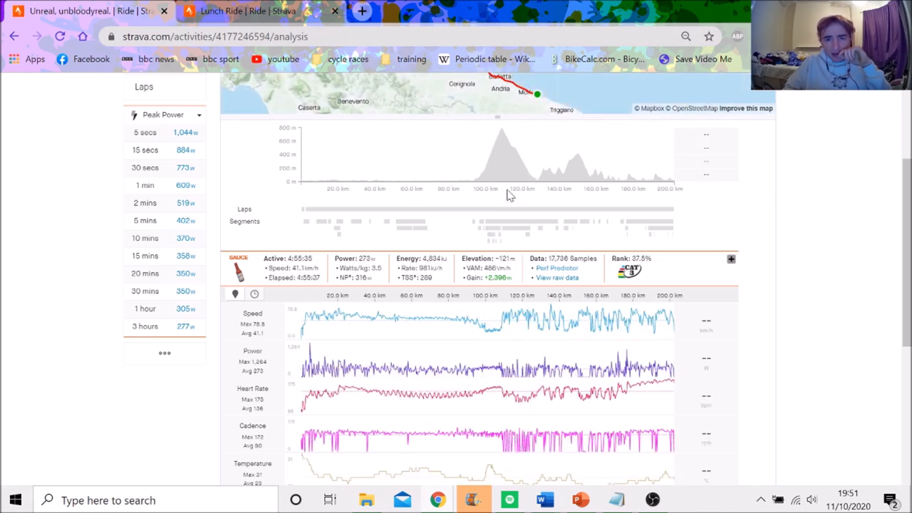
pyautogui.moveTo(485, 157); pyautogui.dragTo(520, 157)
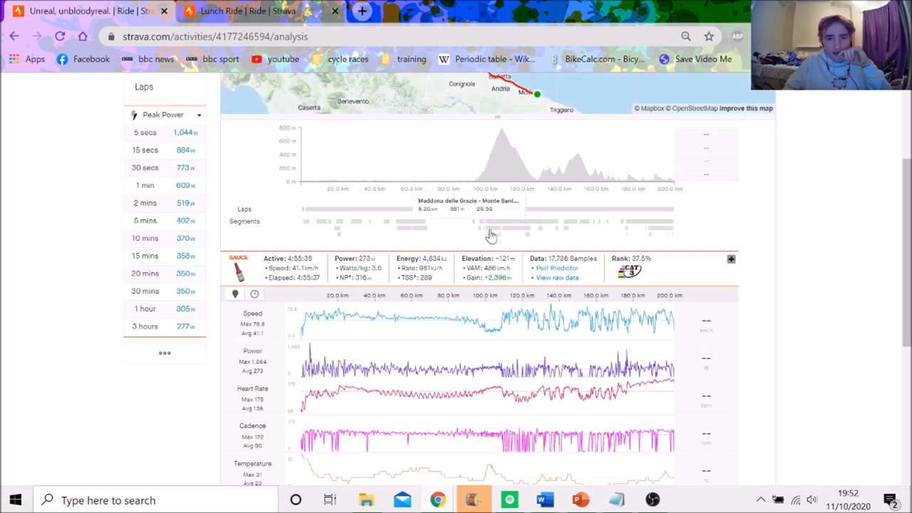
pyautogui.click(492, 228)
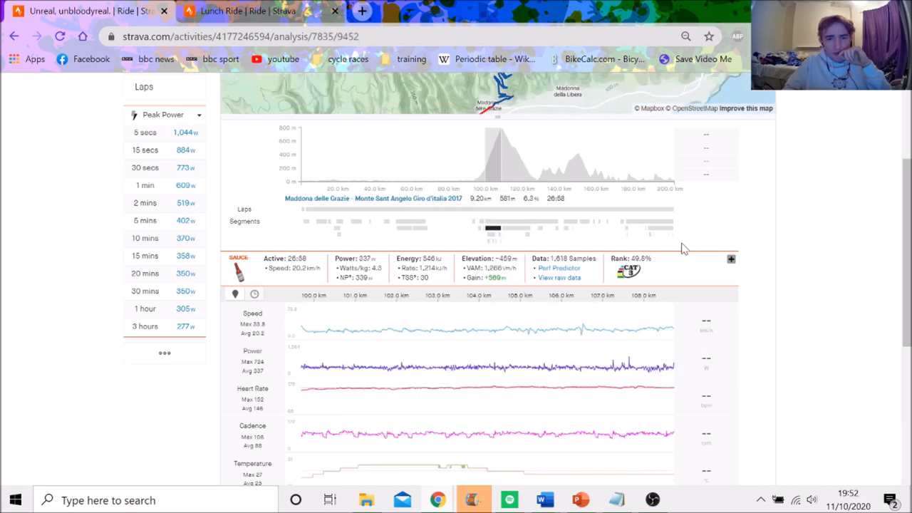
pyautogui.moveTo(695, 159)
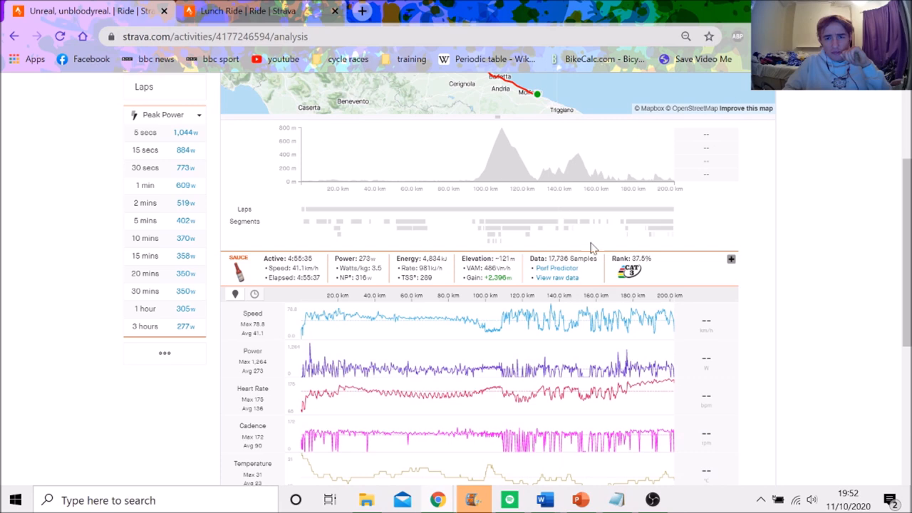
# Clear that segment and select the late 2 km segment near 176 km instead
pyautogui.click(573, 228)
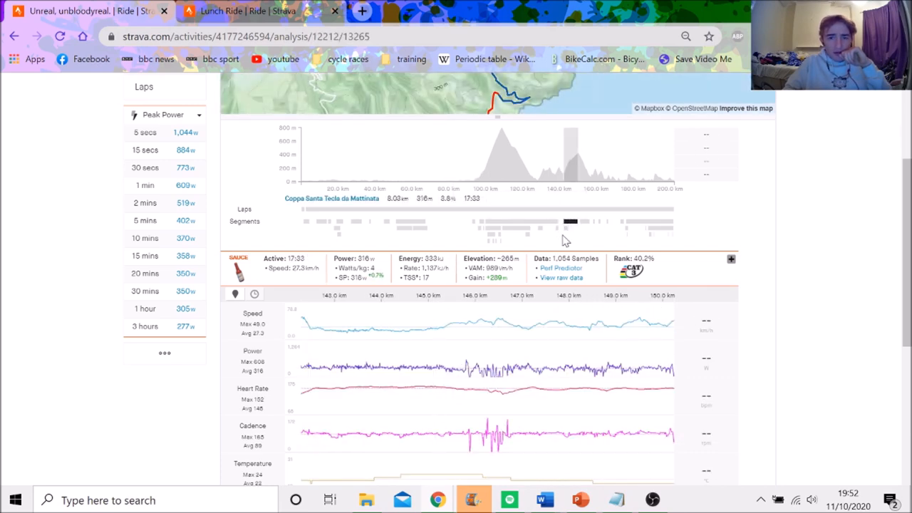
pyautogui.click(555, 231)
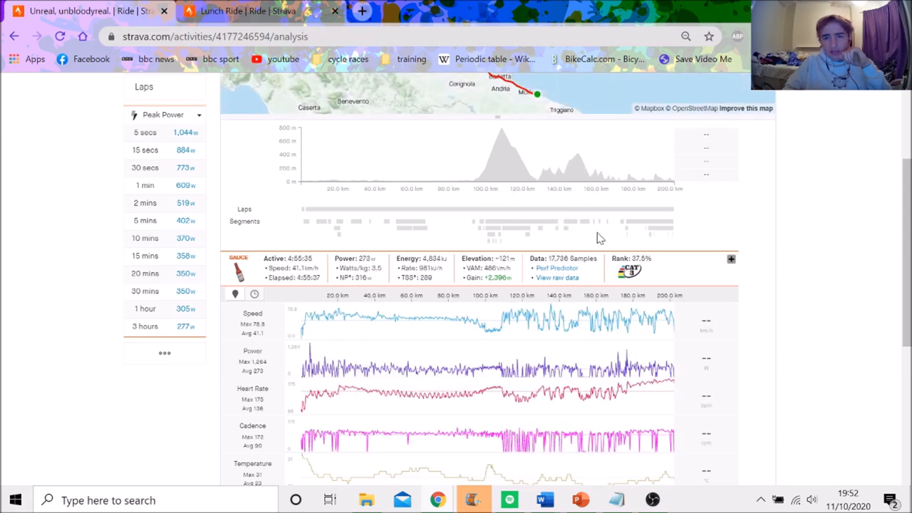
pyautogui.click(596, 221)
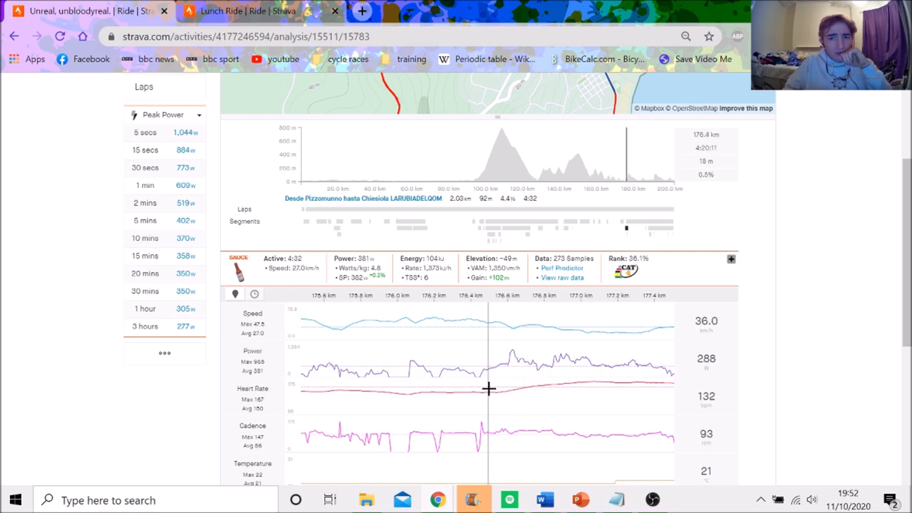
# Move the map to the finish area and review the segment's power and speed traces near 176.5 km
pyautogui.scroll(3)
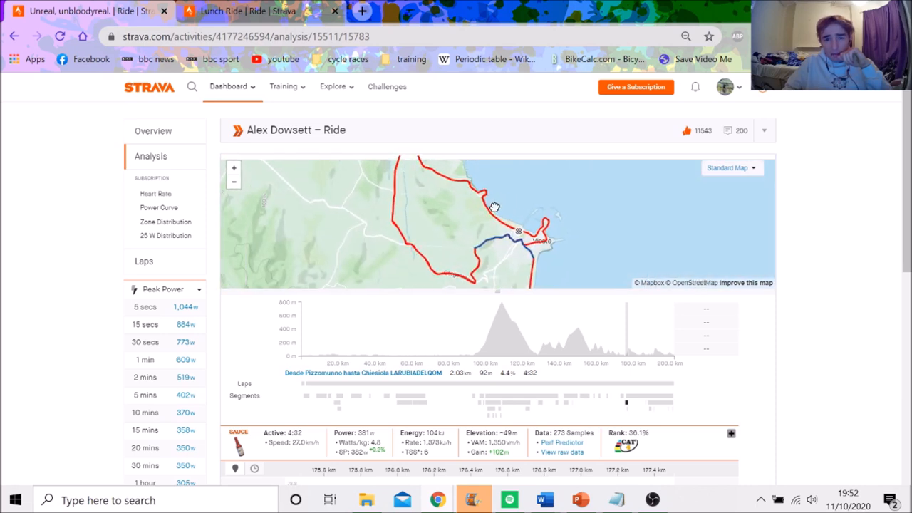
pyautogui.moveTo(495, 208); pyautogui.dragTo(562, 237)
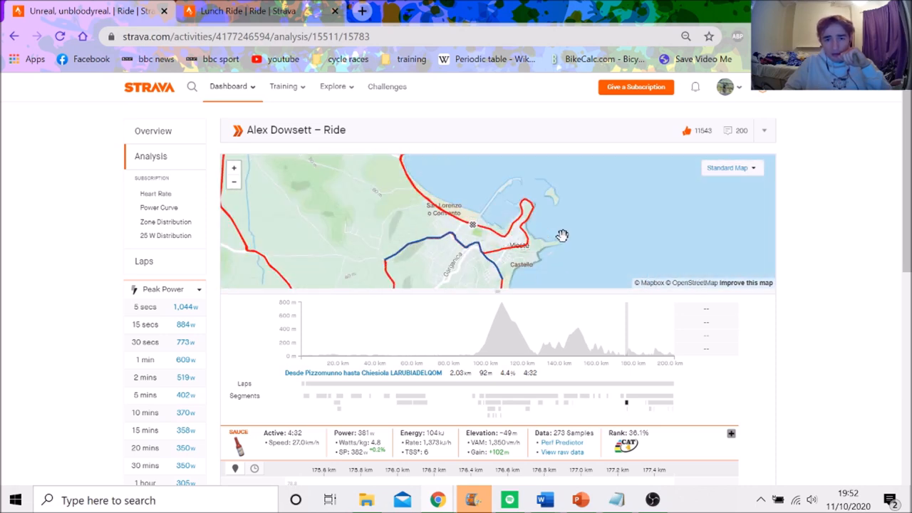
pyautogui.scroll(-3)
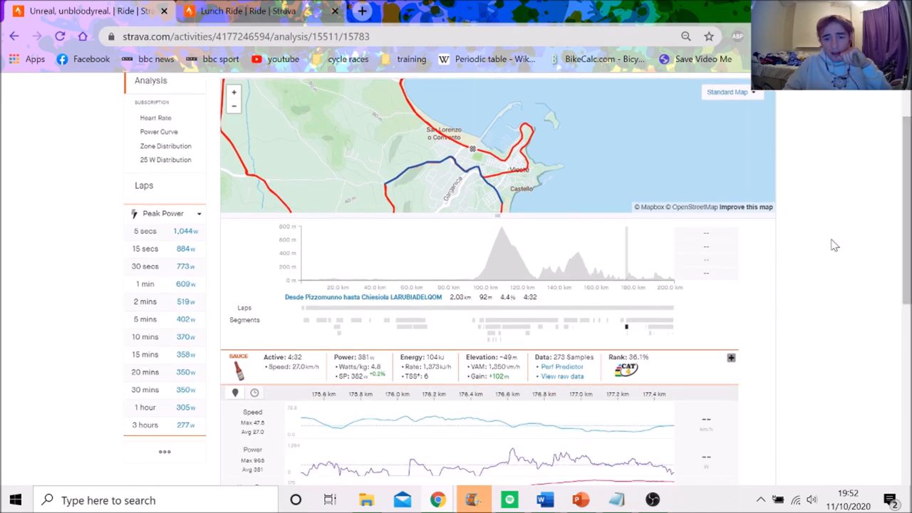
pyautogui.scroll(-3)
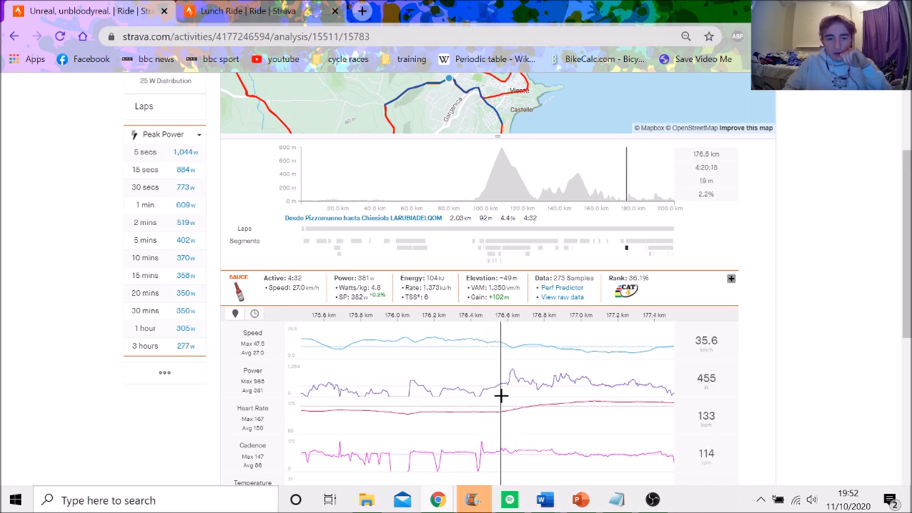
pyautogui.moveTo(488, 406)
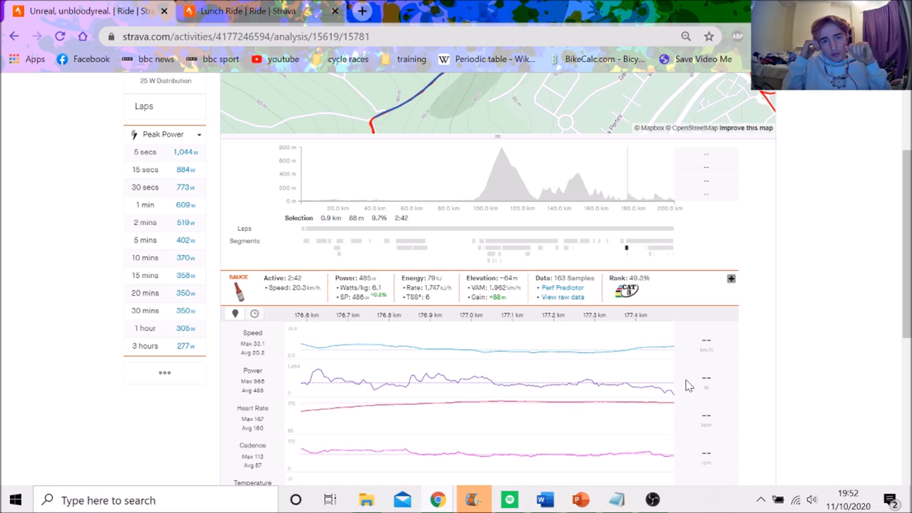
pyautogui.moveTo(661, 378)
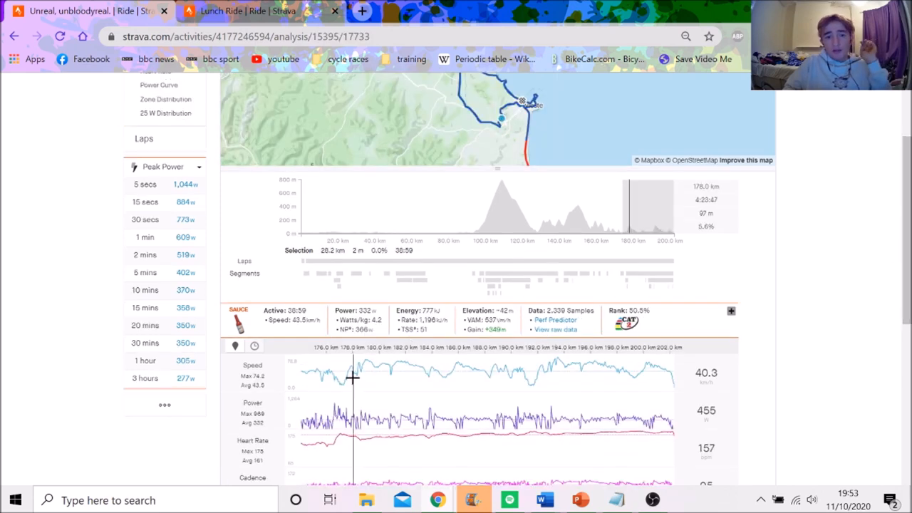
pyautogui.moveTo(427, 376)
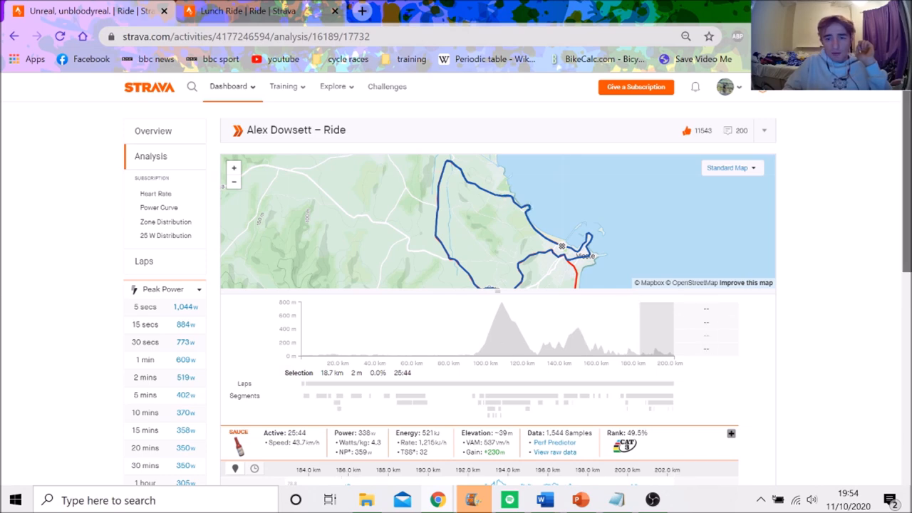
# Review the closing-stretch charts, about 337 W at 43.7 km/h over the finale
pyautogui.scroll(-3)
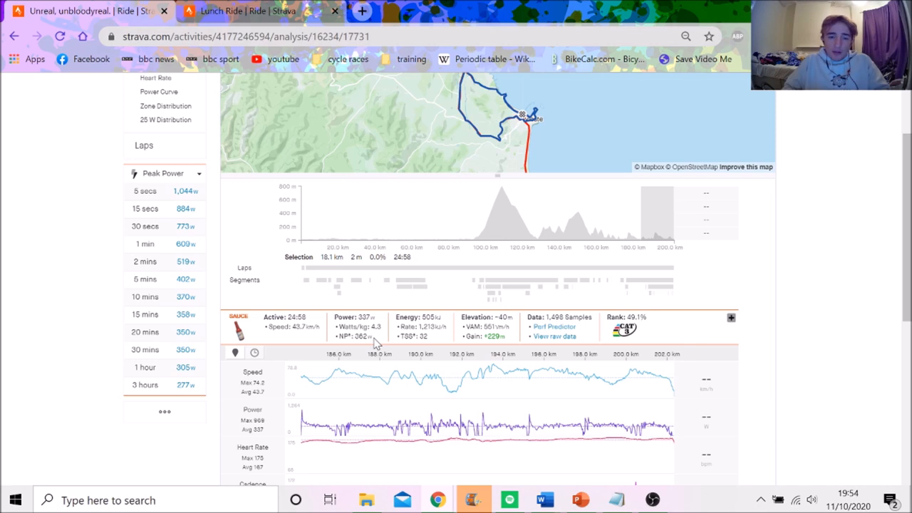
pyautogui.moveTo(351, 335)
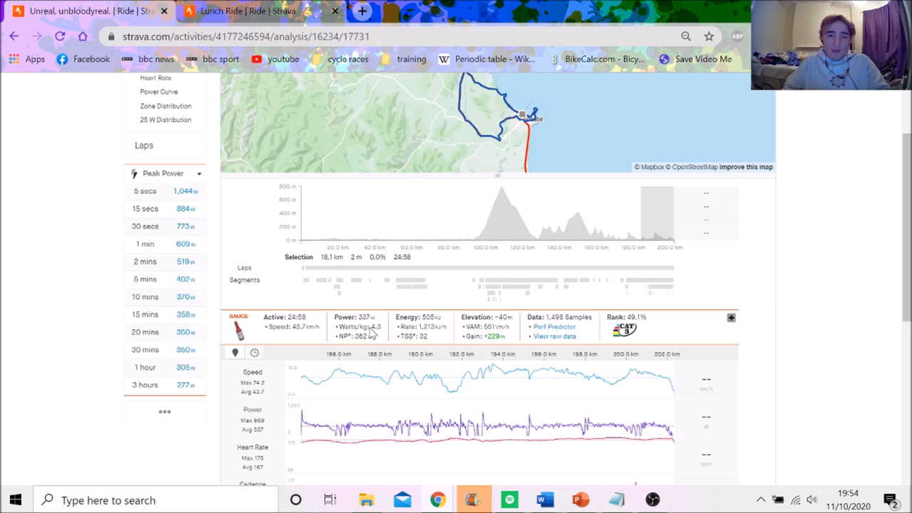
pyautogui.moveTo(316, 356)
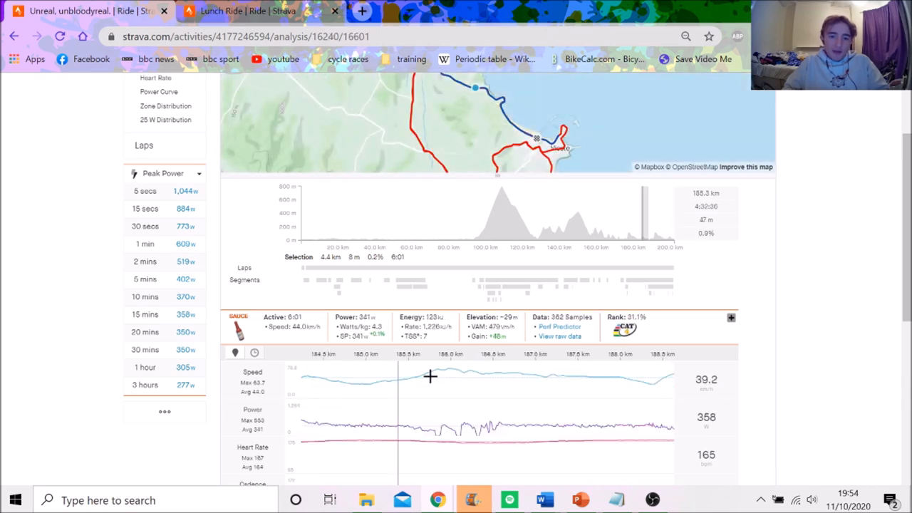
pyautogui.moveTo(670, 283)
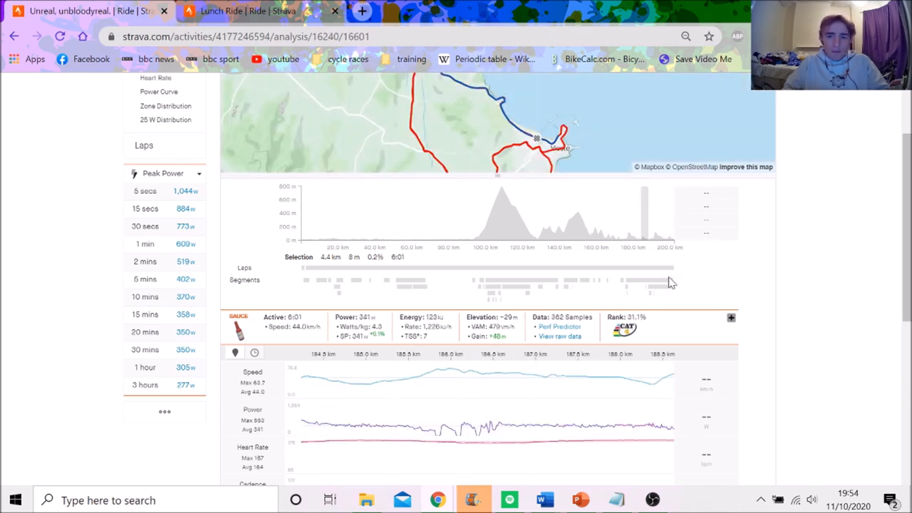
# Select the Vieste - Circuito Completo Giro 103 segment and narrow to the final 8.8 km
pyautogui.click(667, 282)
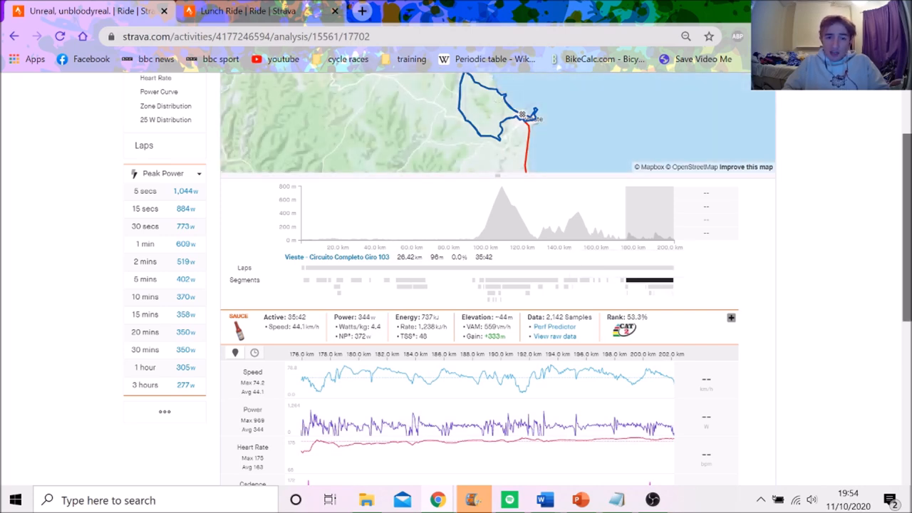
pyautogui.scroll(-3)
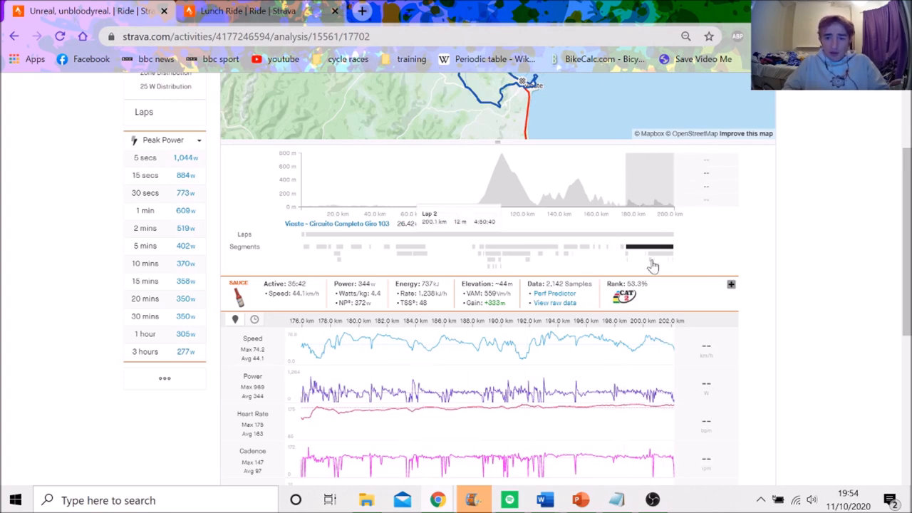
pyautogui.click(650, 254)
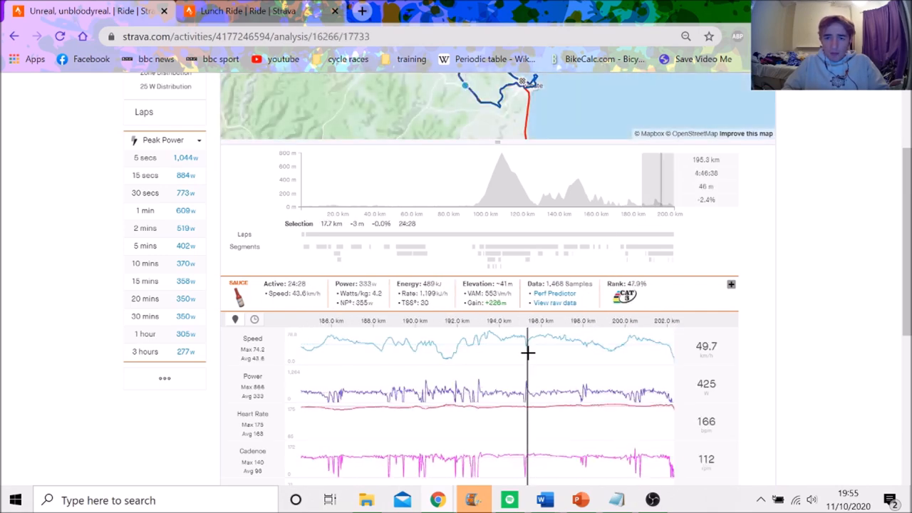
pyautogui.moveTo(424, 373)
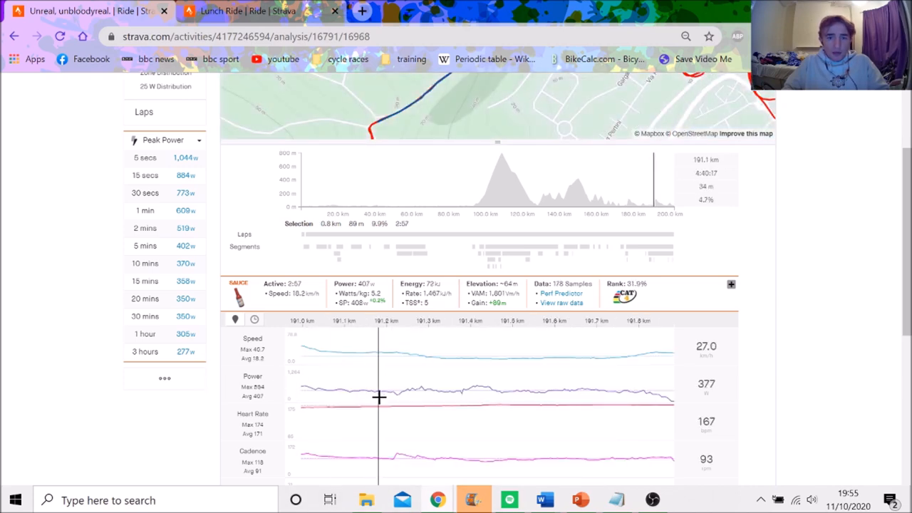
pyautogui.moveTo(630, 387)
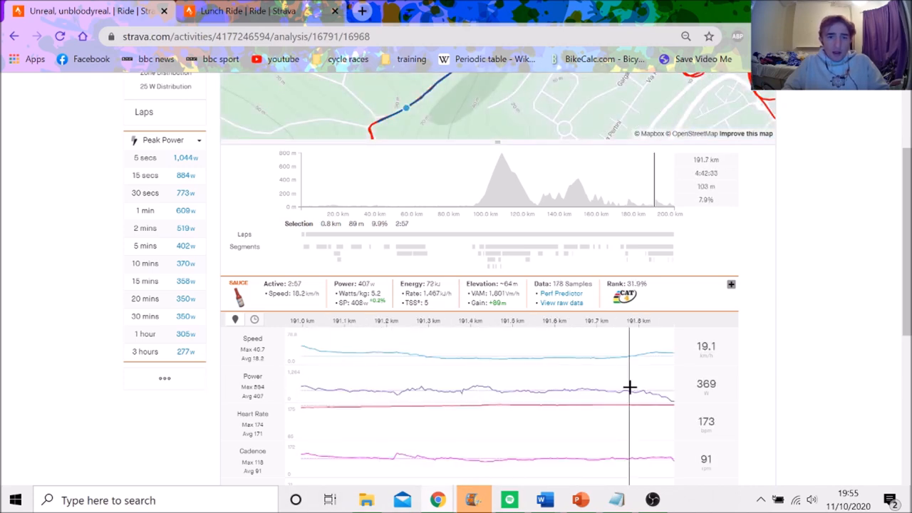
pyautogui.moveTo(705, 408)
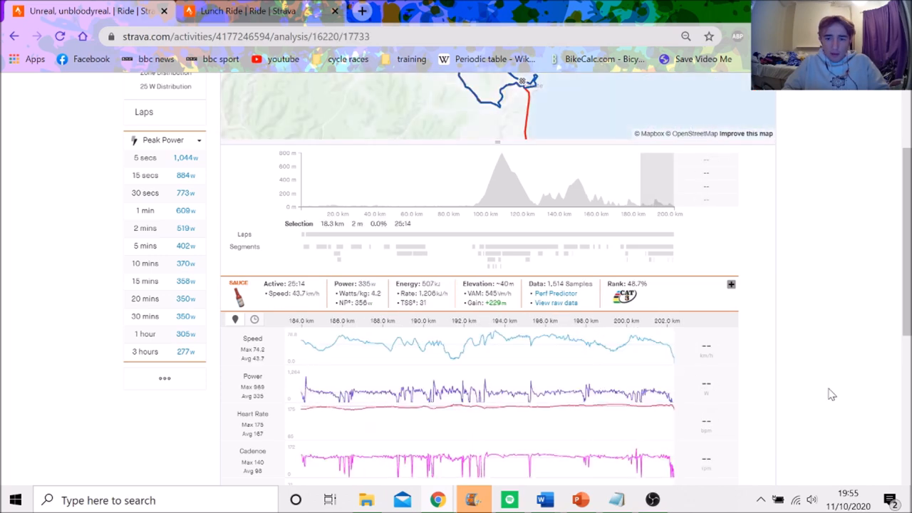
pyautogui.moveTo(492, 354)
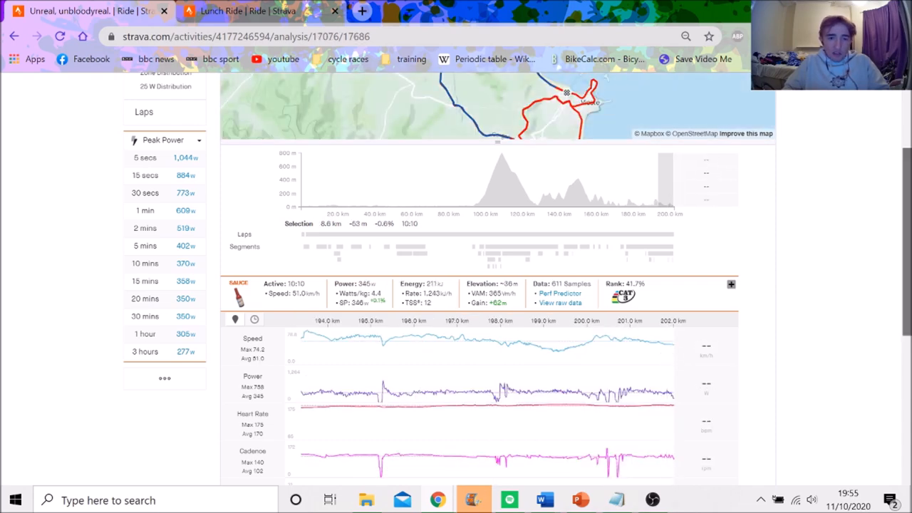
pyautogui.scroll(-3)
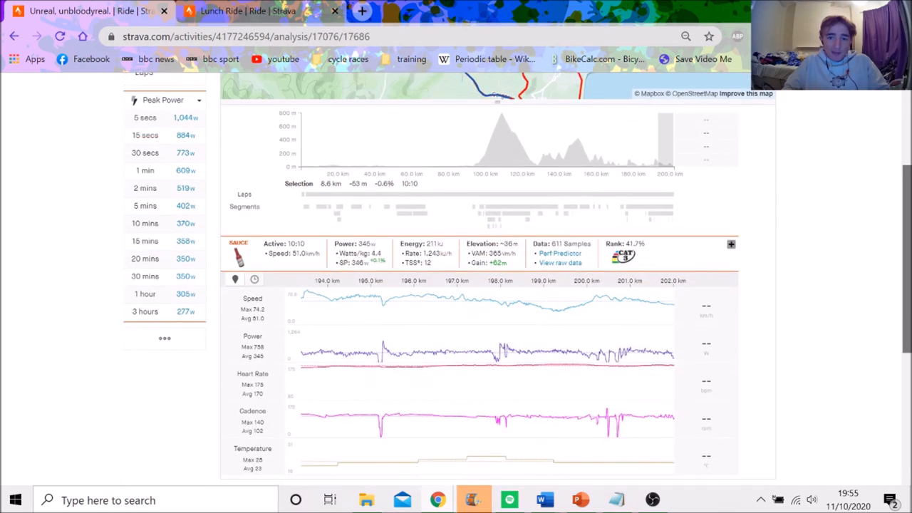
pyautogui.moveTo(496, 340)
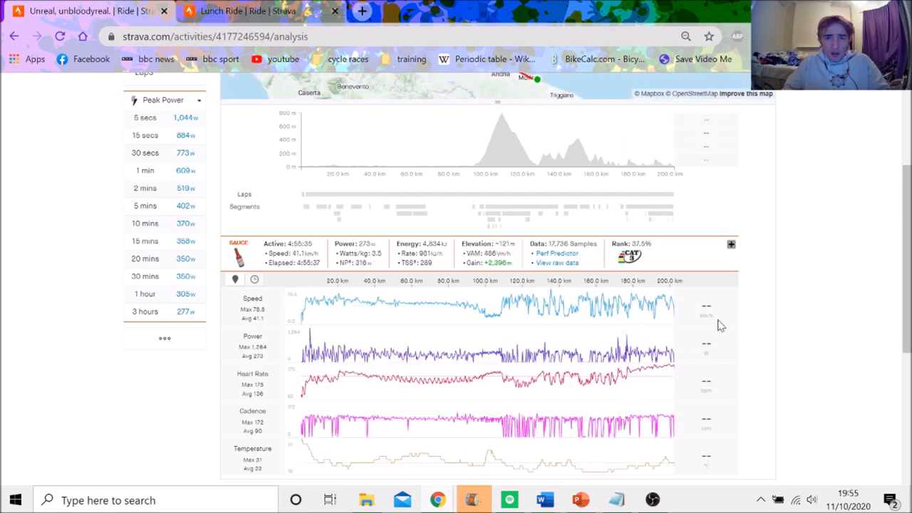
pyautogui.moveTo(710, 319)
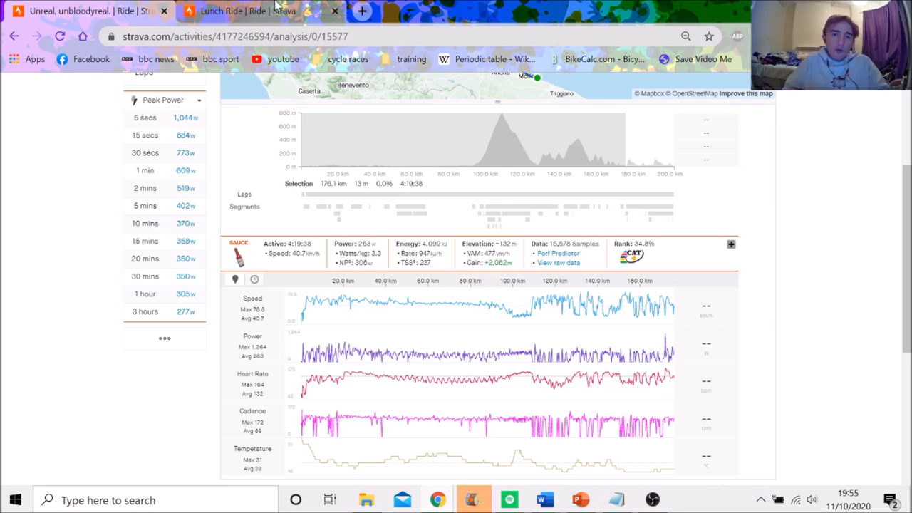
# Switch browser tab to the second ride, 'Lunch Ride', and its analysis
pyautogui.click(250, 11)
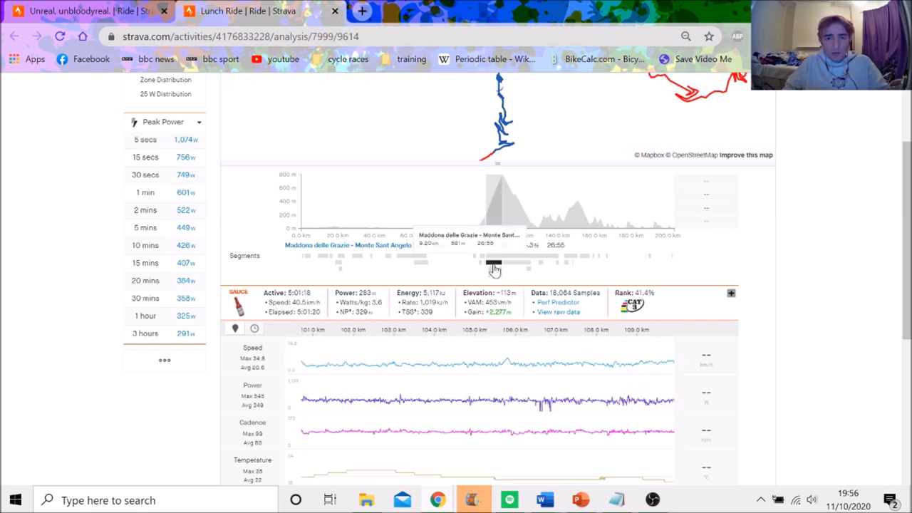
# Select the short 0.9 km stretch near 177 km on the Lunch Ride charts
pyautogui.click(493, 266)
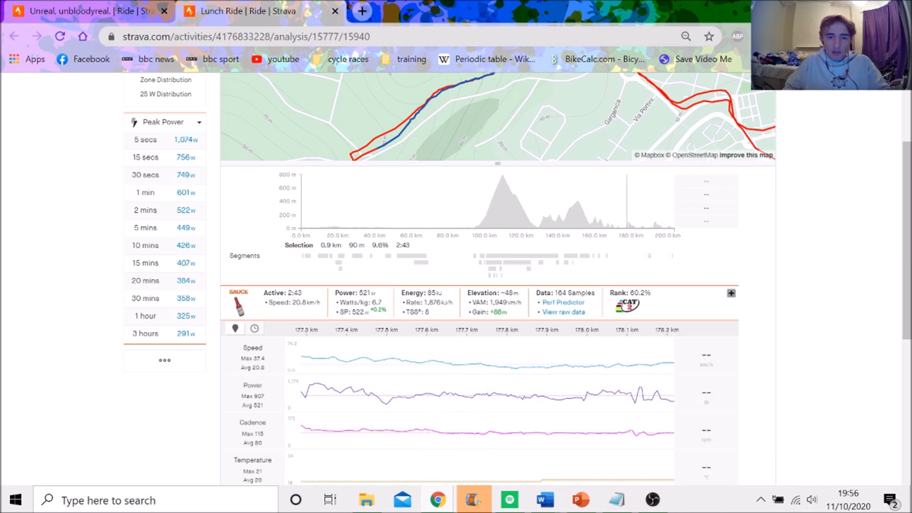
pyautogui.moveTo(378, 309)
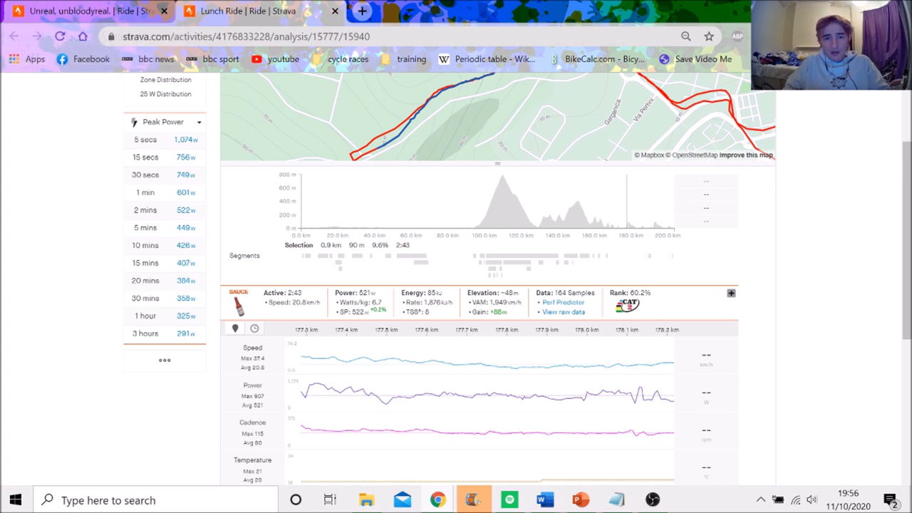
pyautogui.moveTo(639, 385)
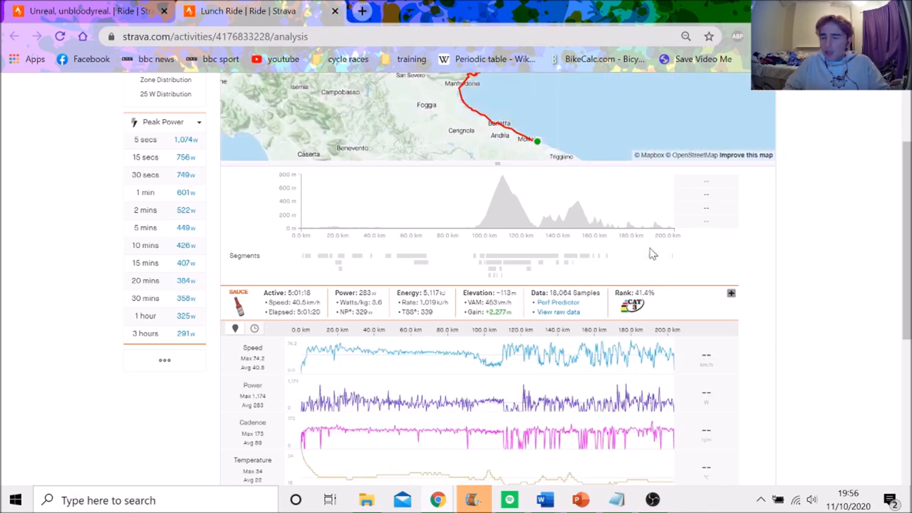
# Select the final 21.7 km run-in on the elevation profile, then switch to M Brändle's ride tab
pyautogui.moveTo(644, 206); pyautogui.dragTo(658, 207)
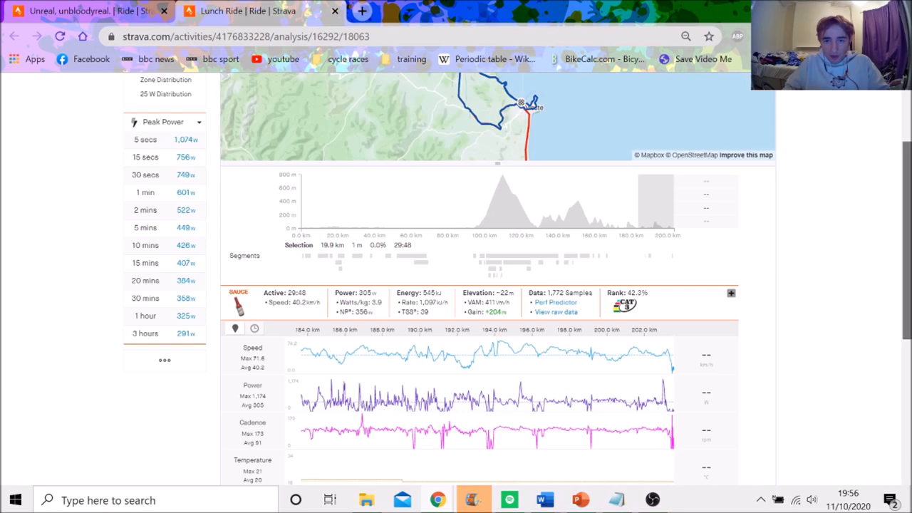
pyautogui.scroll(-3)
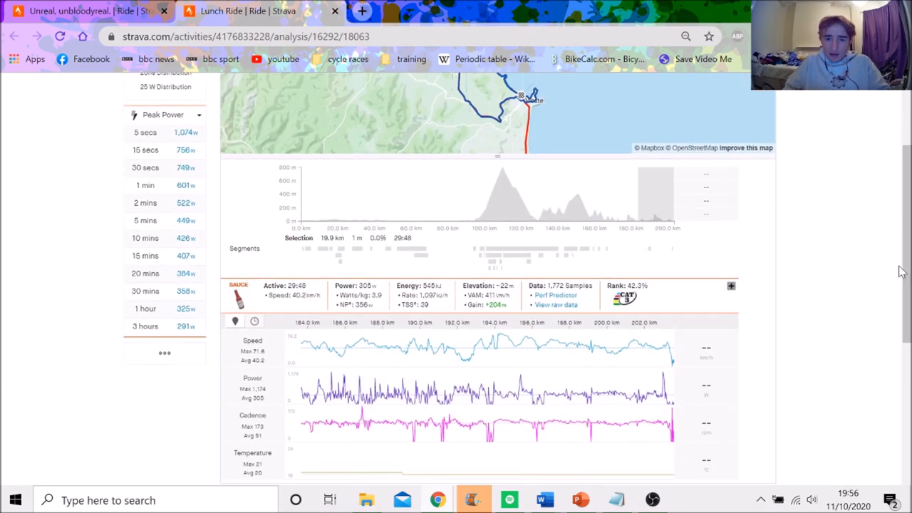
pyautogui.moveTo(619, 288)
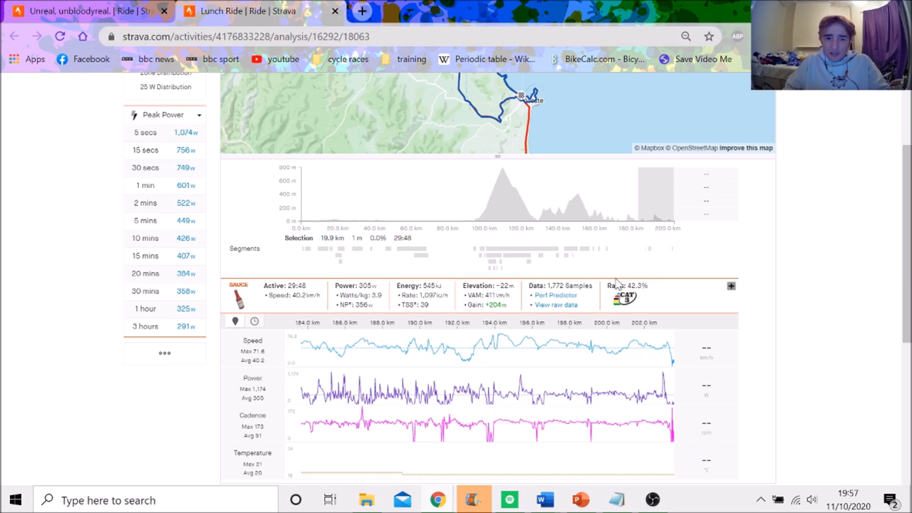
pyautogui.moveTo(559, 419)
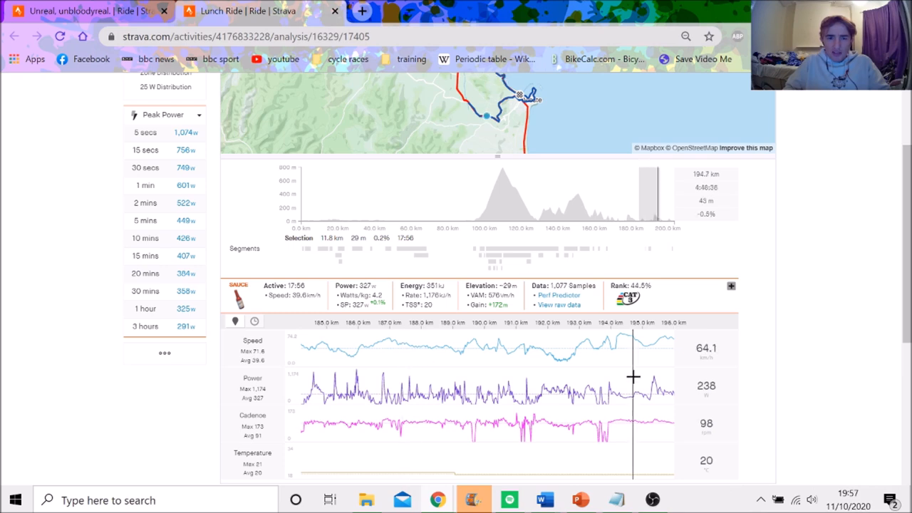
pyautogui.moveTo(679, 211)
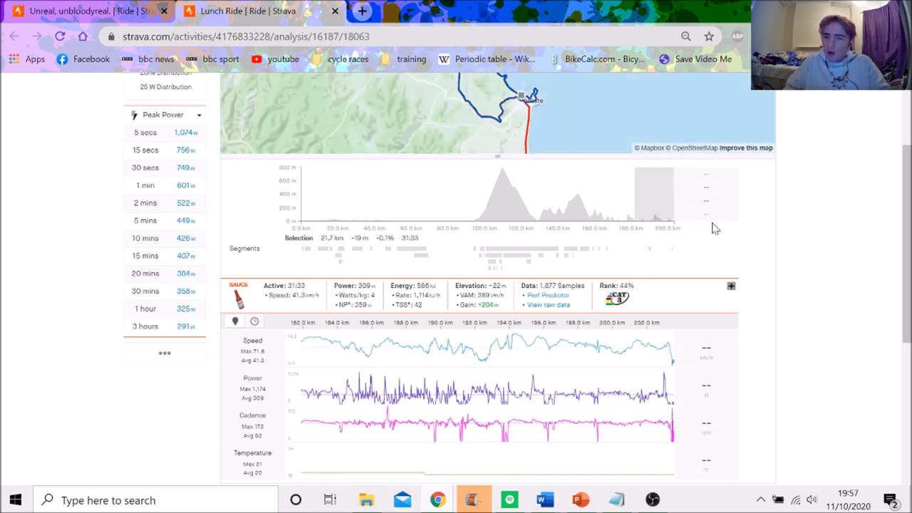
pyautogui.moveTo(473, 328)
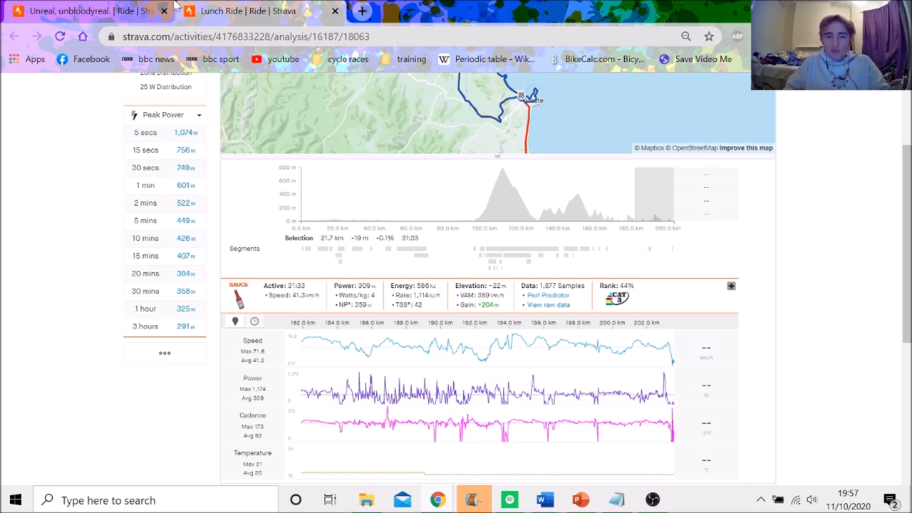
pyautogui.click(250, 12)
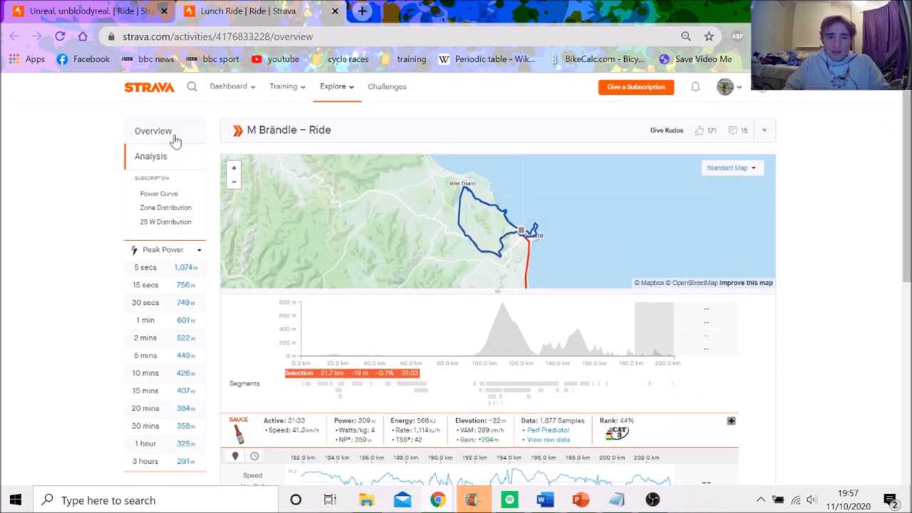
# View the ride's Overview summary, then return to its Analysis page
pyautogui.click(152, 131)
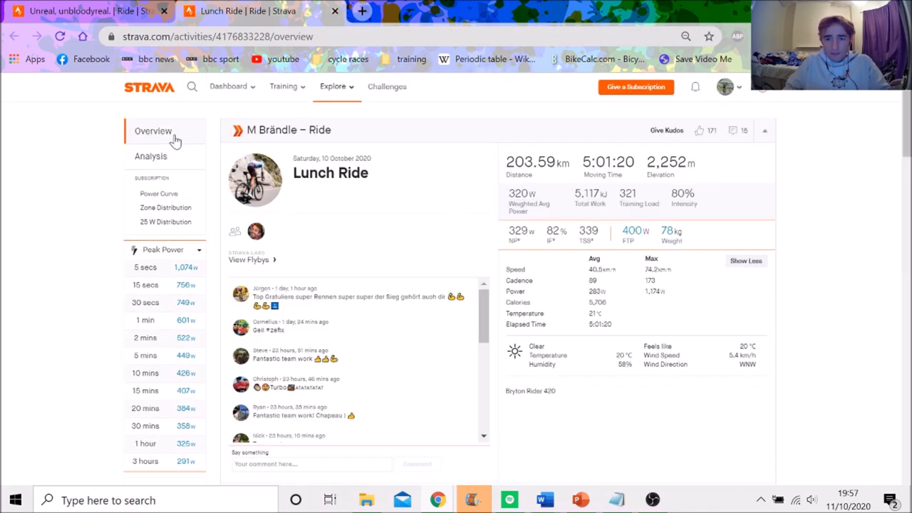
pyautogui.click(151, 155)
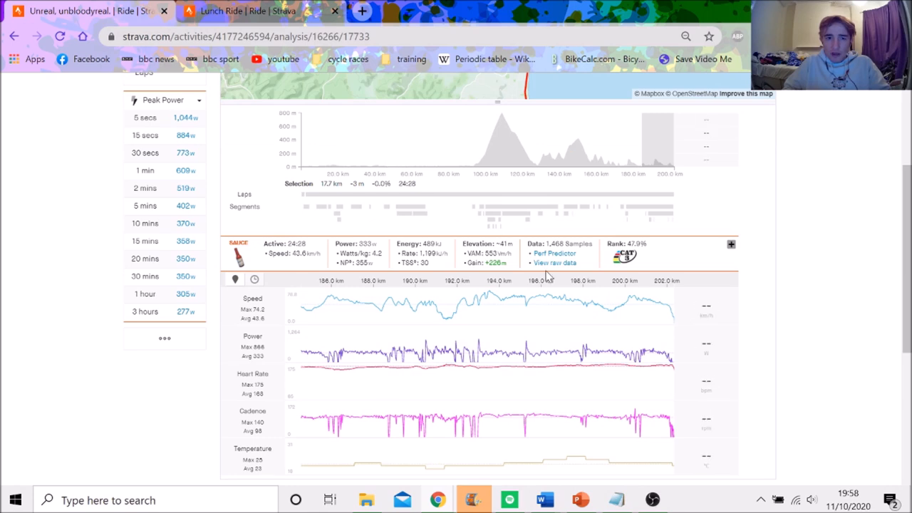
pyautogui.moveTo(596, 346)
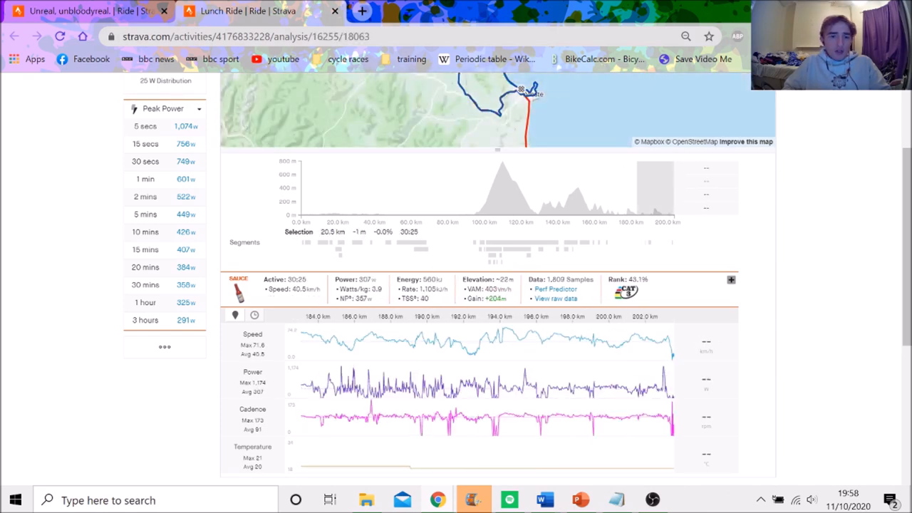
pyautogui.moveTo(392, 373)
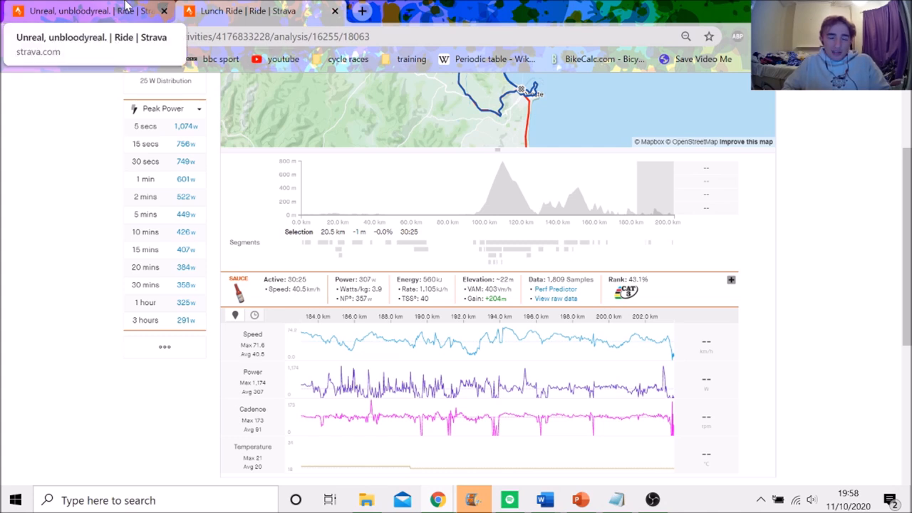
# Switch back to Alex Dowsett's ride analysis with its final 17.7 km selection shown
pyautogui.click(256, 11)
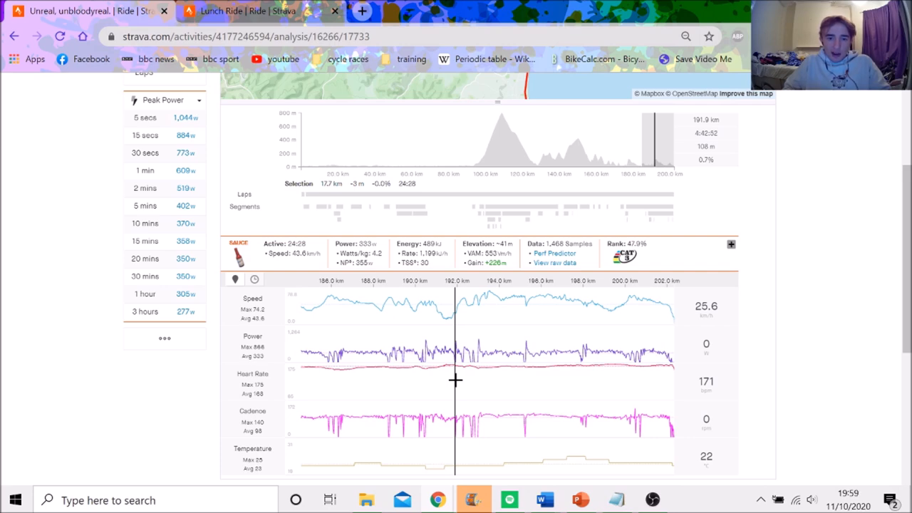
pyautogui.scroll(3)
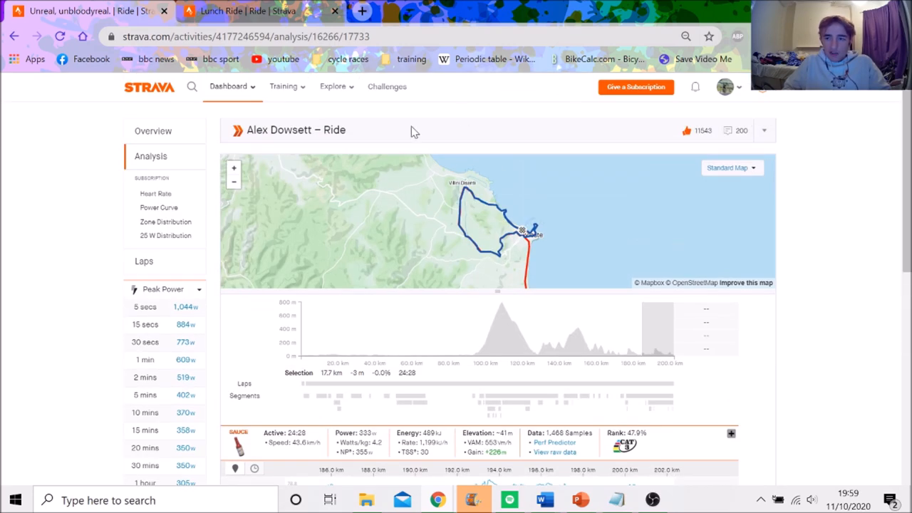
# Show Dowsett's ride overview: 202.33 km, 4:55:37 moving time, 308 W weighted power
pyautogui.click(153, 131)
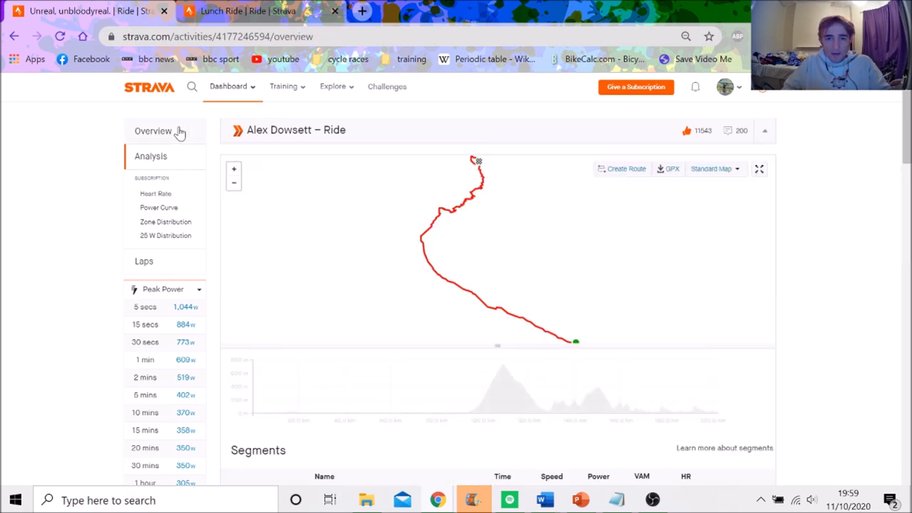
pyautogui.click(154, 131)
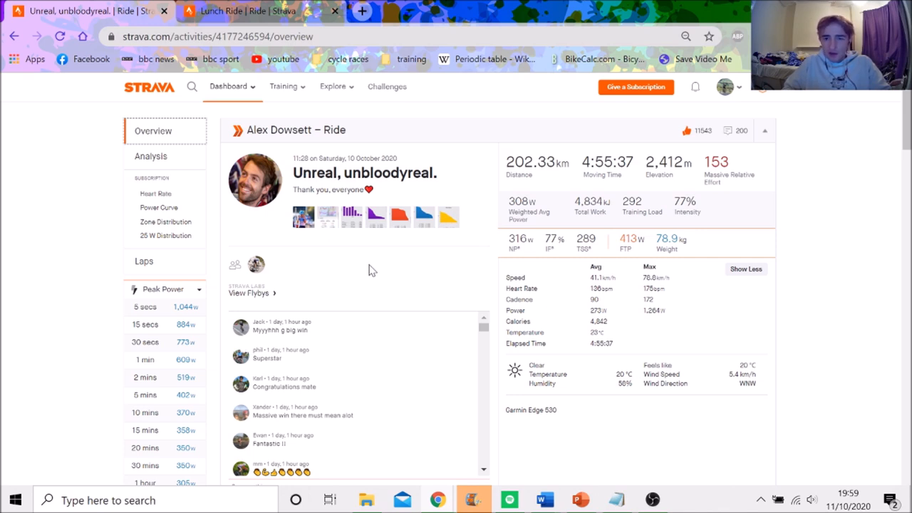
pyautogui.moveTo(421, 311)
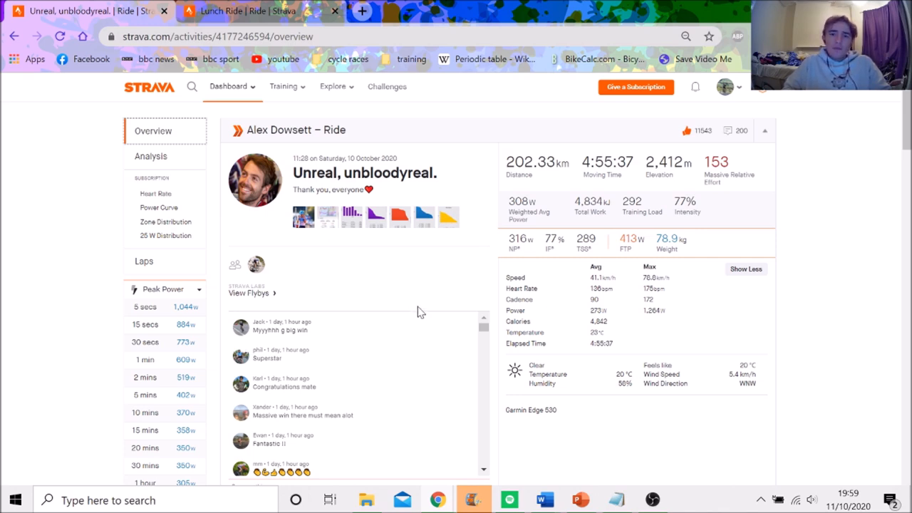
pyautogui.moveTo(439, 311)
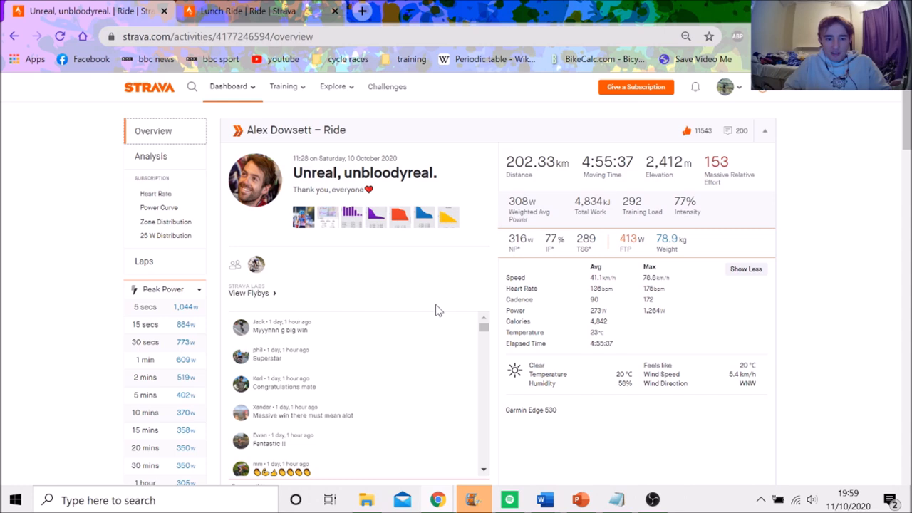
pyautogui.moveTo(433, 306)
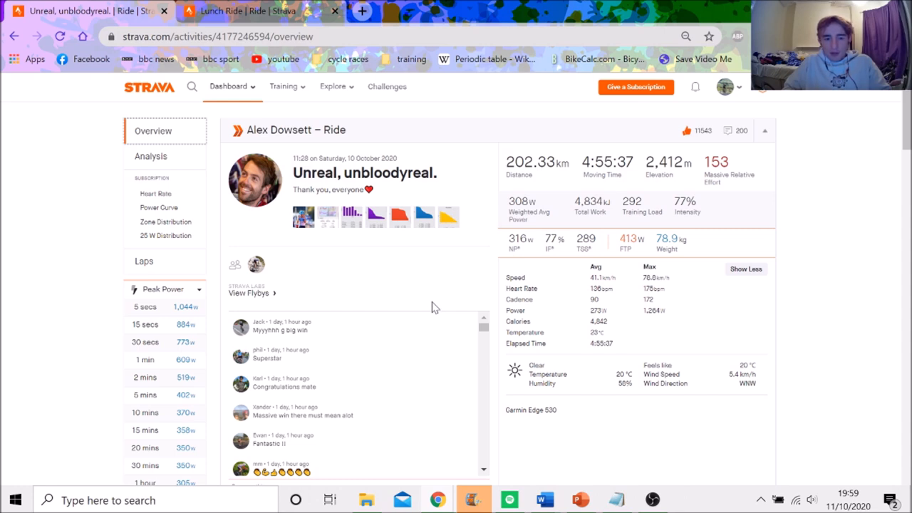